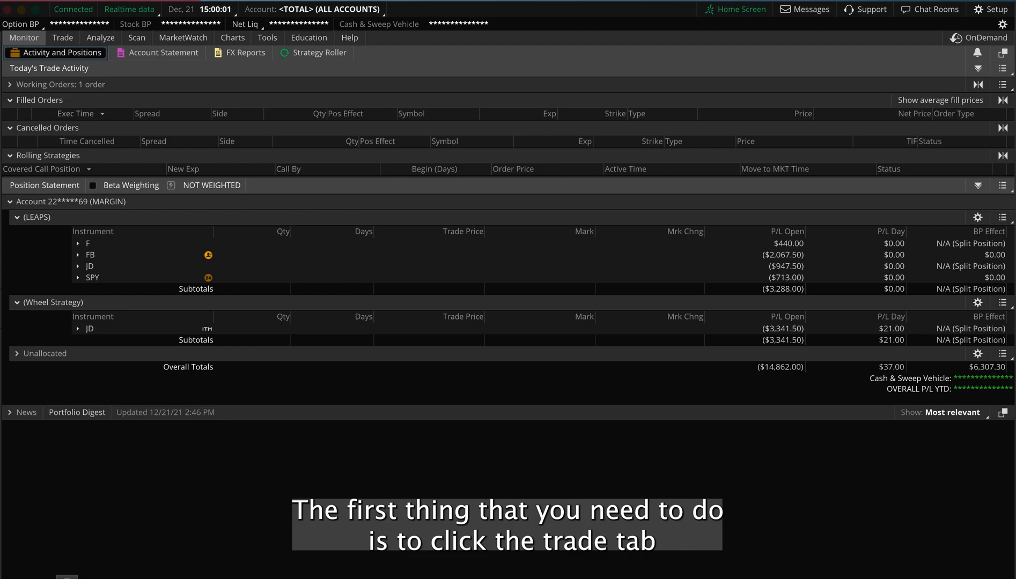
- Switch to the Trade tab to show the All Products trading page
click(63, 38)
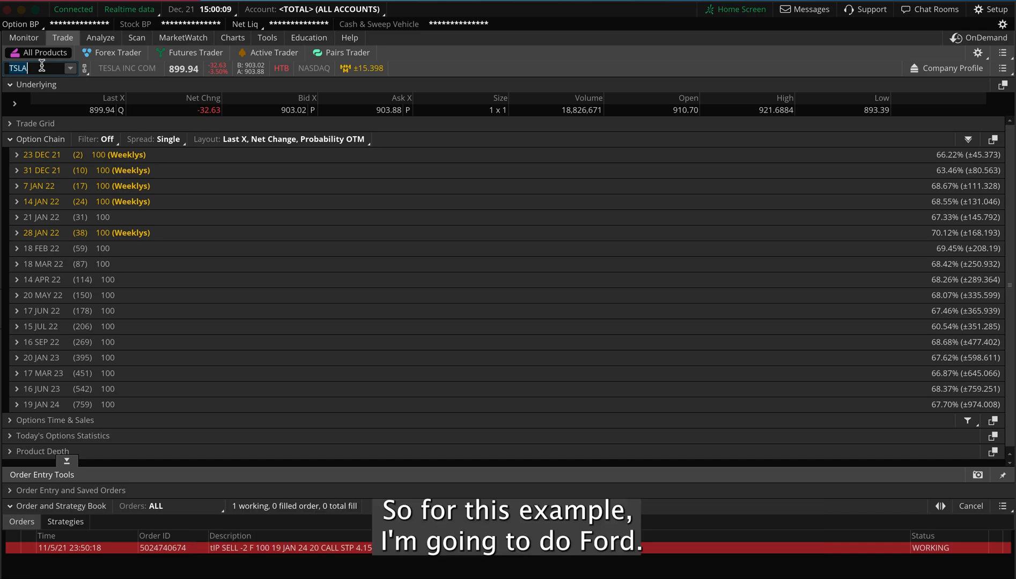
- Load Ford Motor Co by entering the ticker F
text(F)
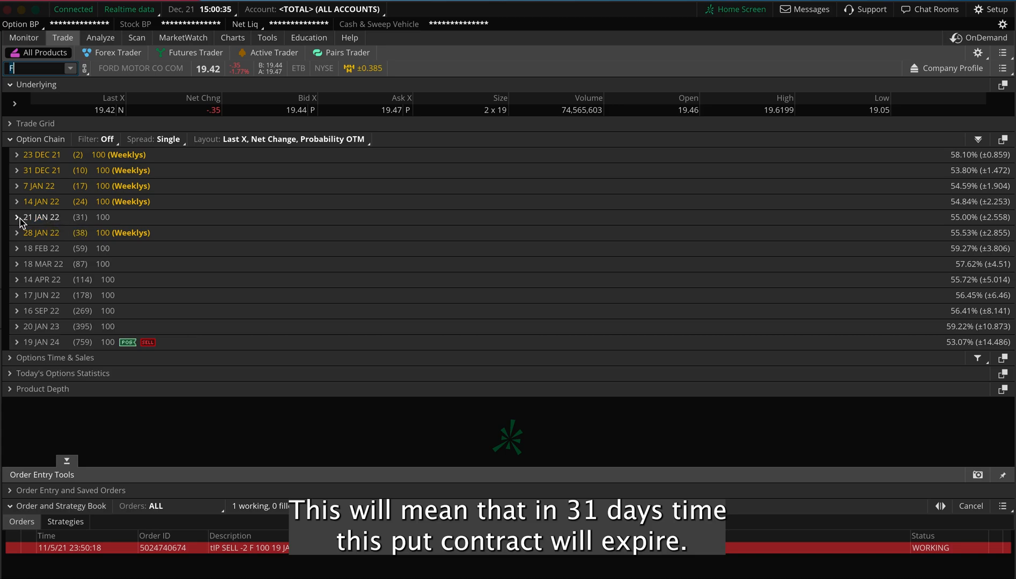
- Expand Ford's 21 JAN 22 expiration and limit the chain to 8 strikes
click(16, 217)
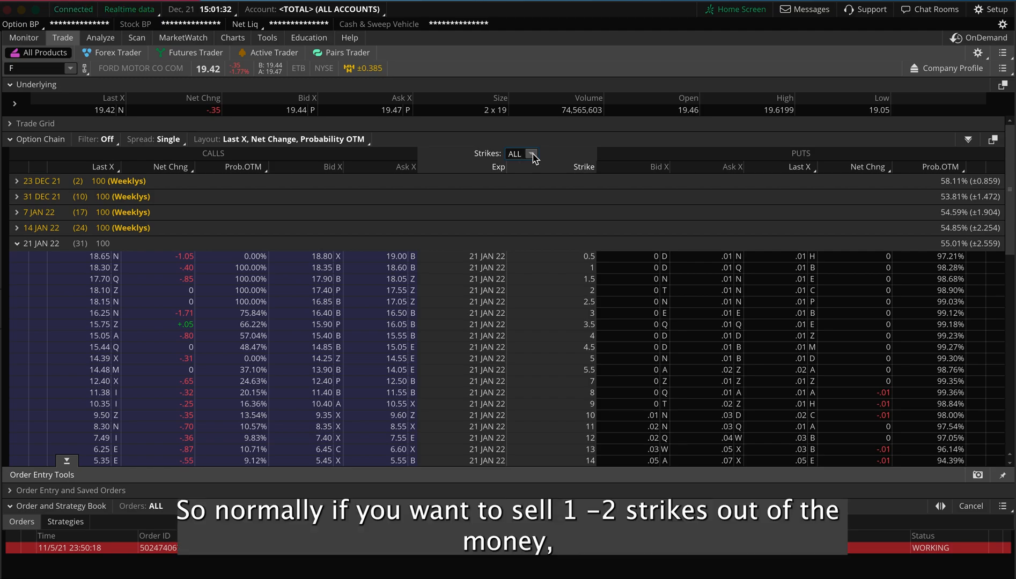
click(35, 68)
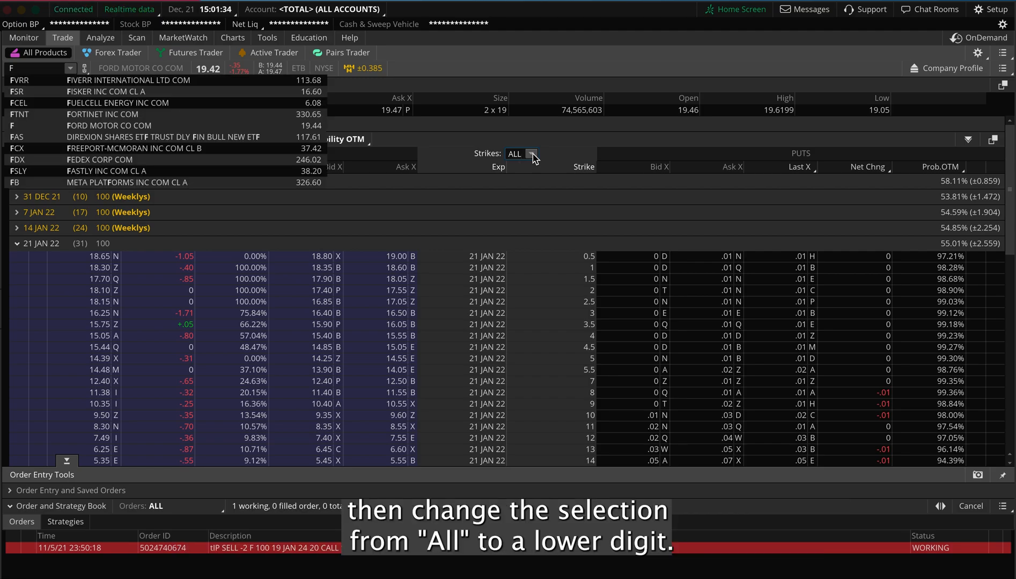
click(521, 153)
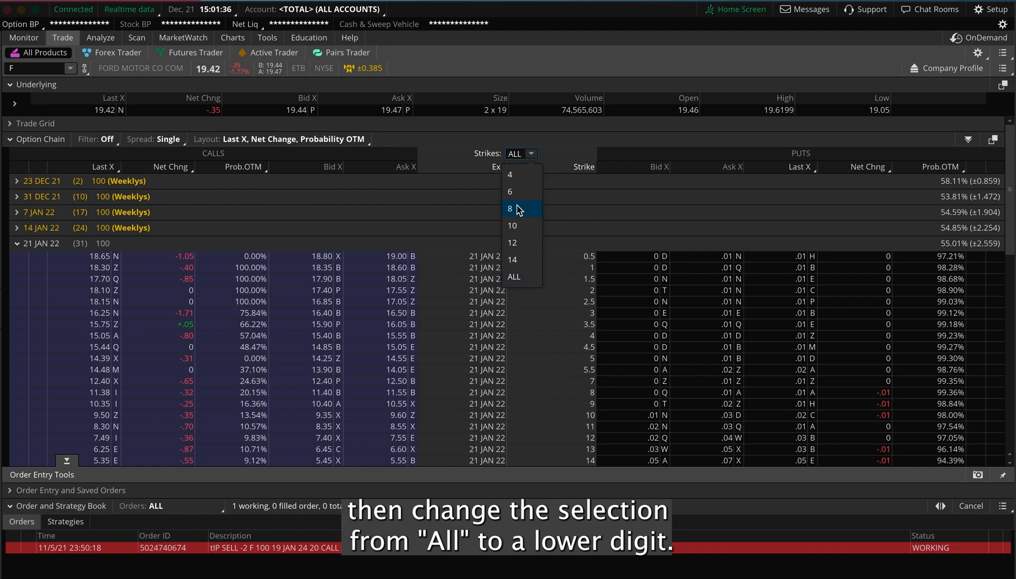
click(511, 208)
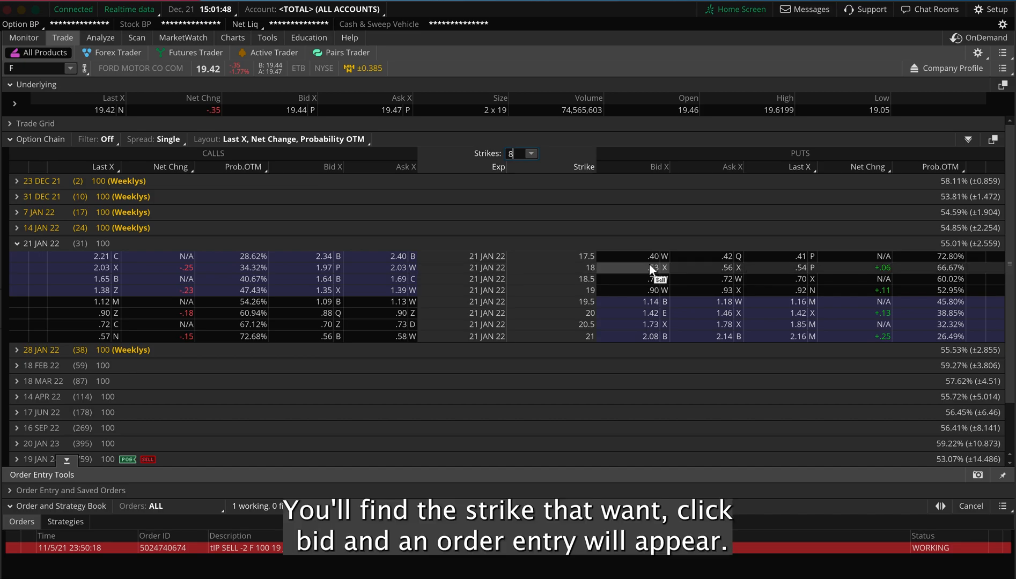
- Create a sell order from the 18 put's bid, quantity -2 at 0.53
click(651, 268)
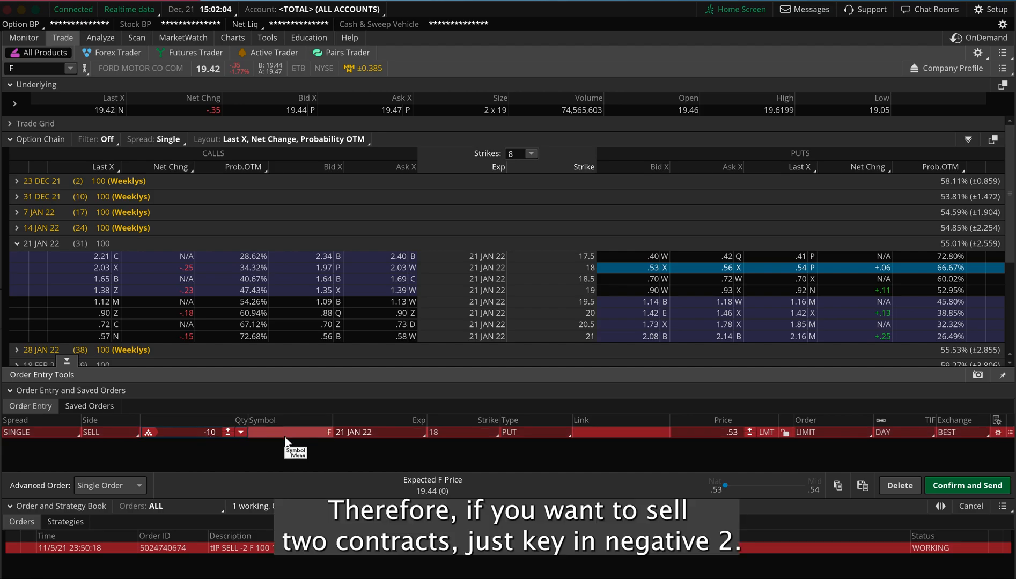
text(-2)
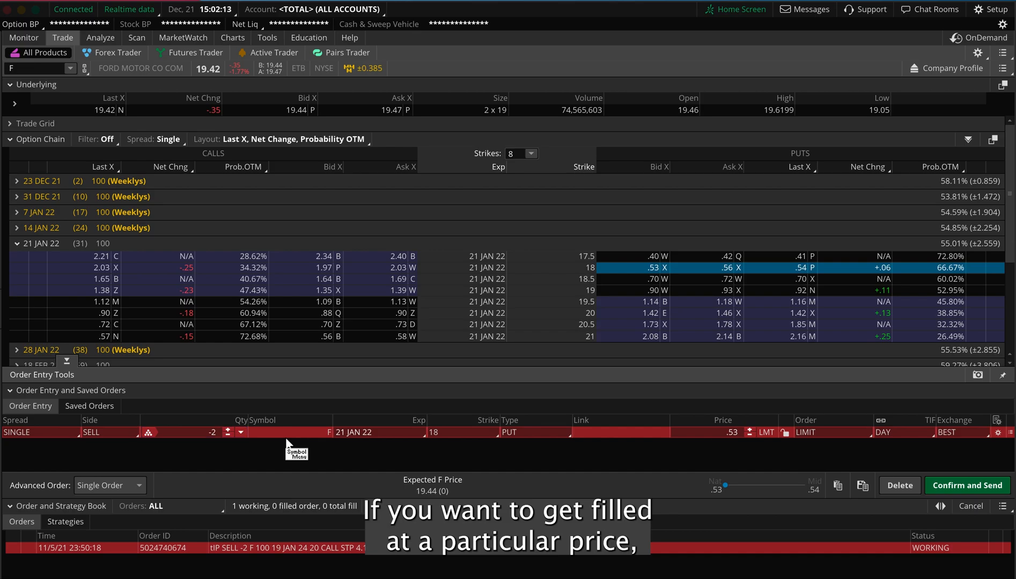
- Keep the order a DAY LIMIT order and raise its price to 0.55
click(810, 432)
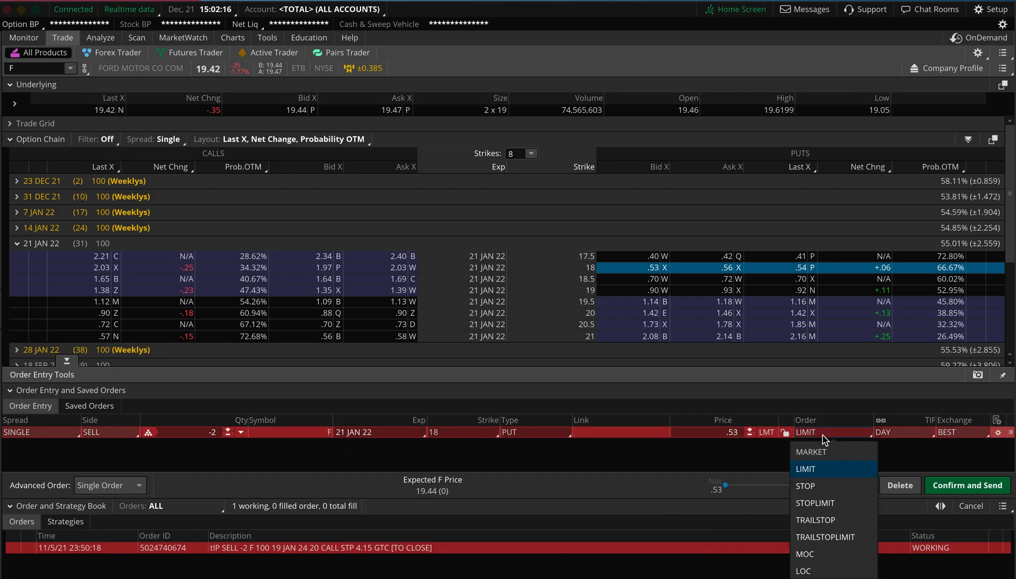
click(805, 469)
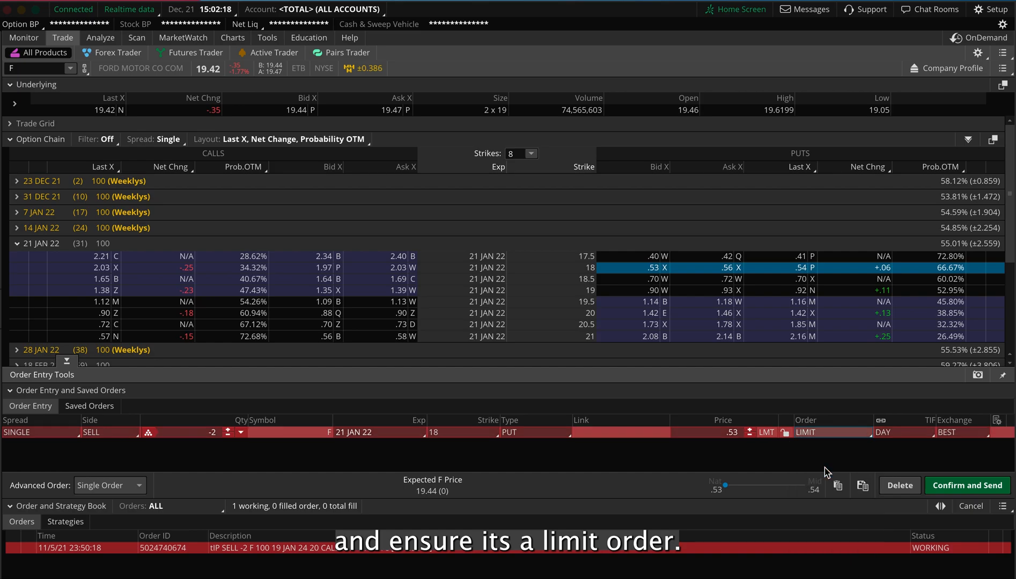
click(722, 433)
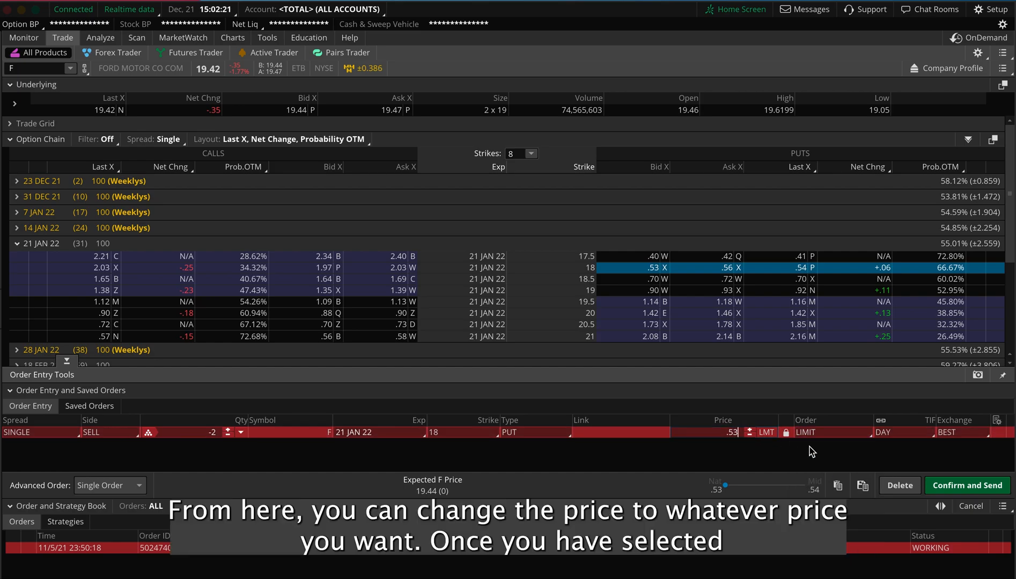
click(751, 430)
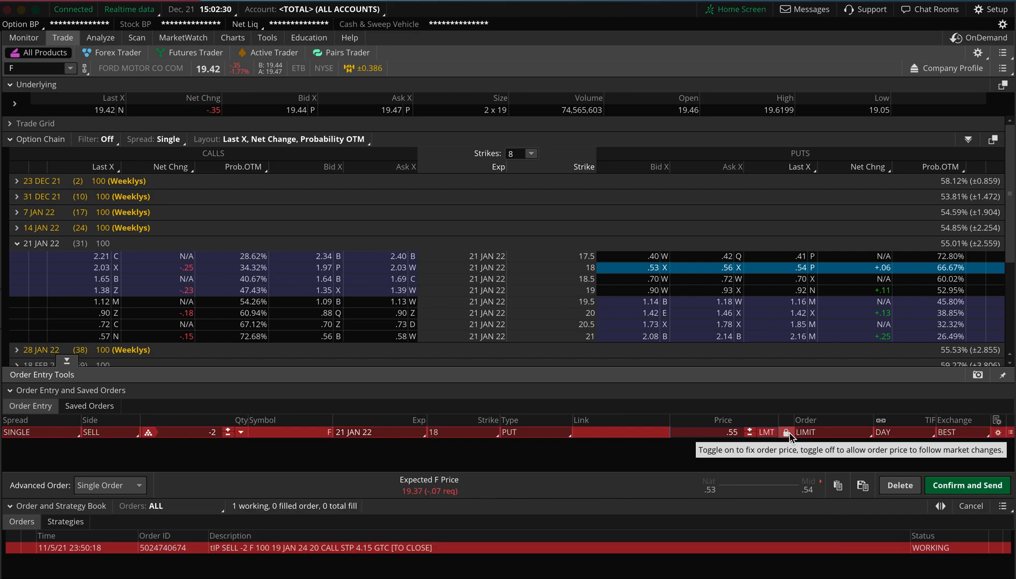
click(805, 432)
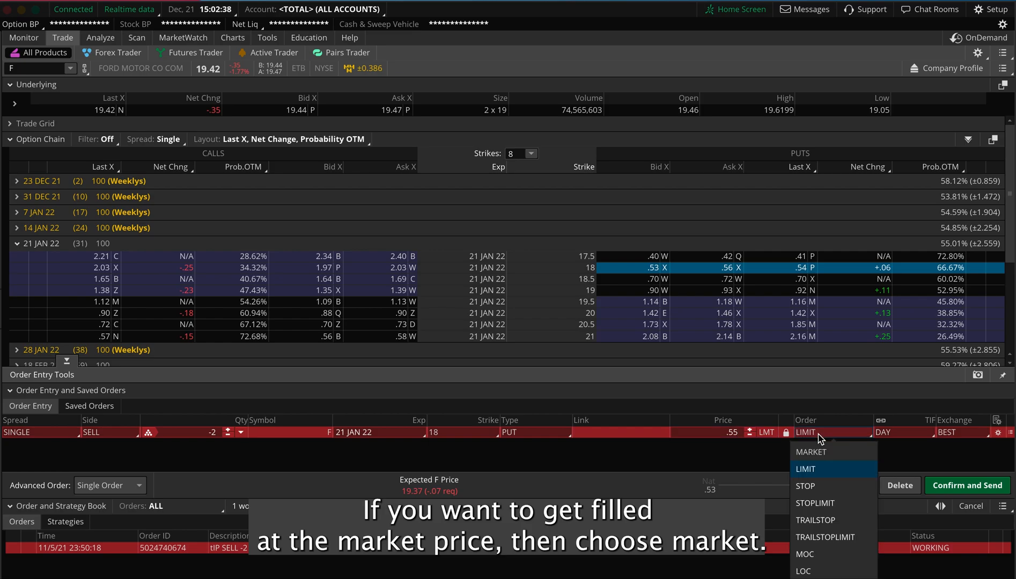
click(810, 452)
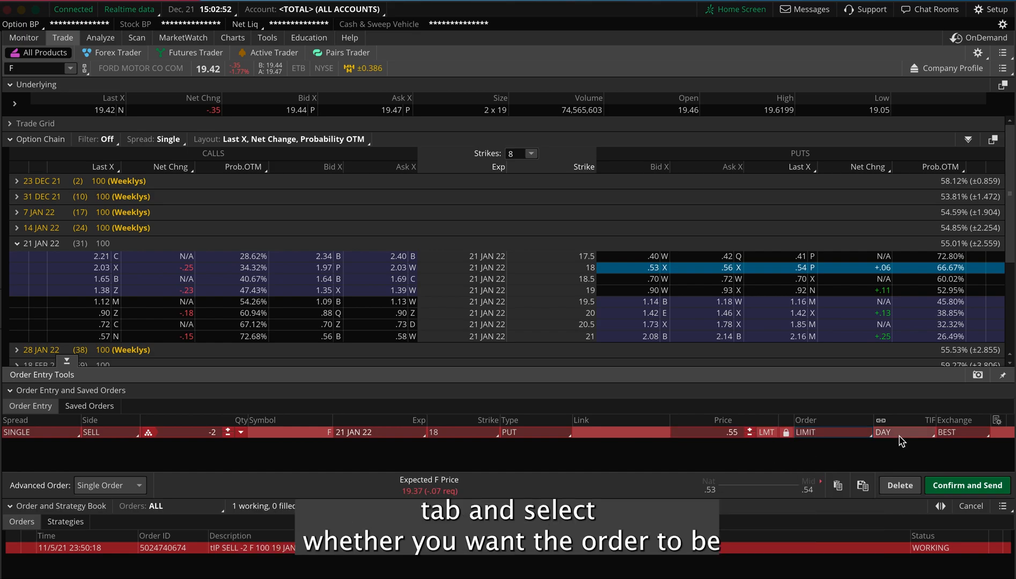
click(900, 432)
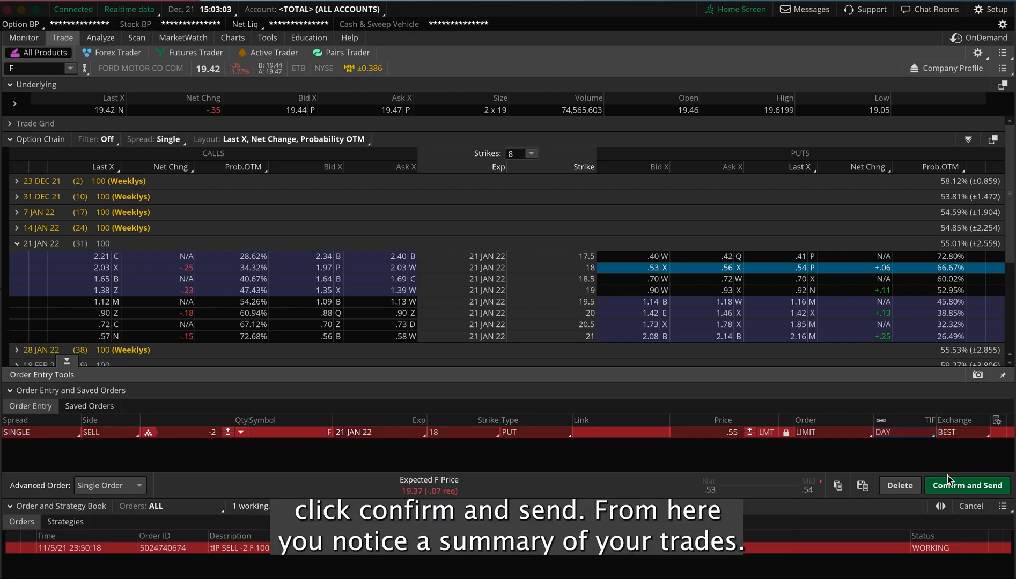
- Confirm and send to review the order for 2 Ford 18 puts at .55
click(966, 485)
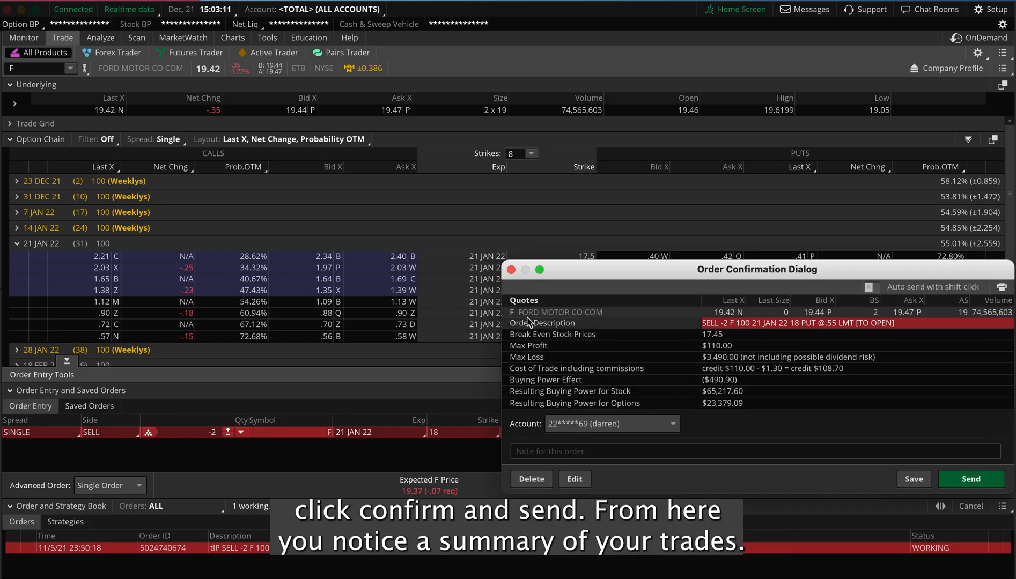